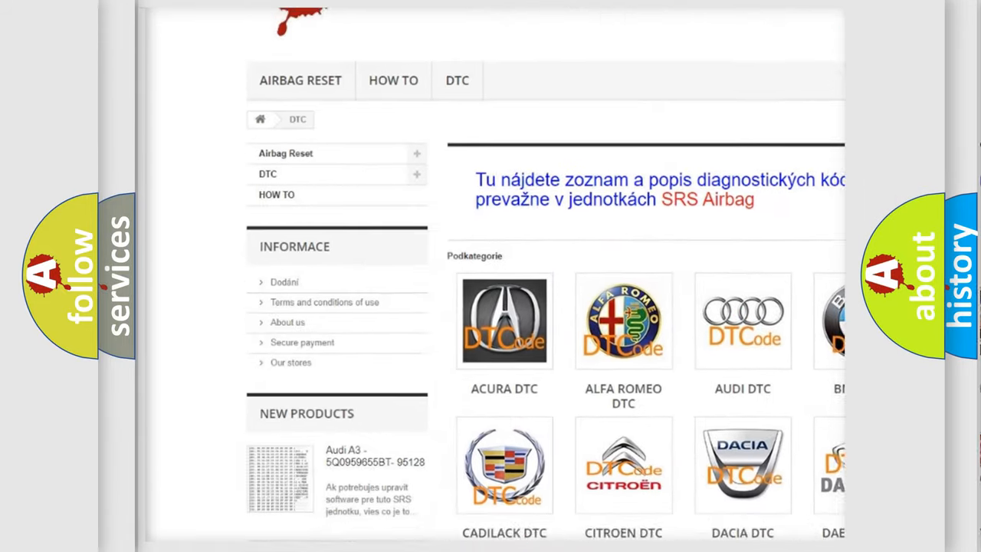
scroll(down, 3)
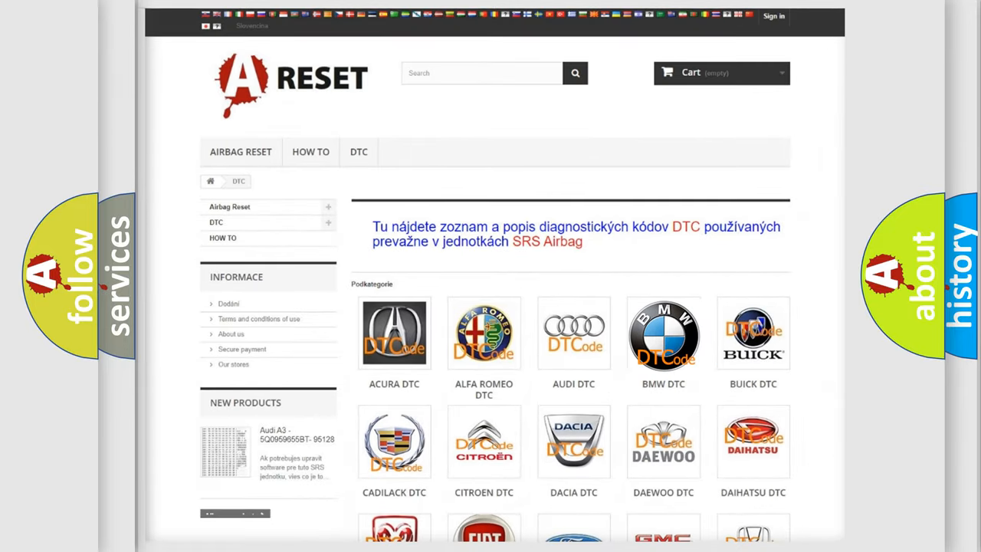
scroll(down, 3)
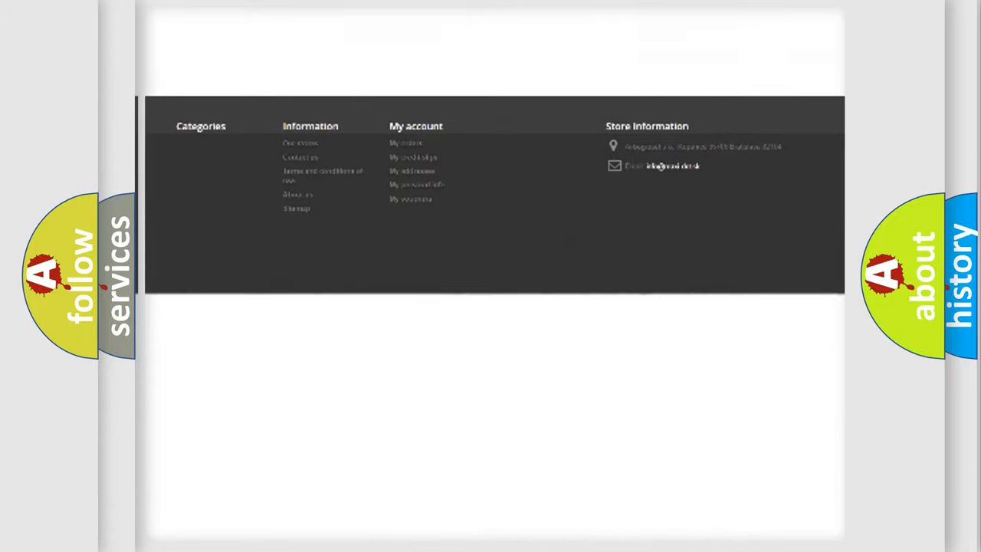